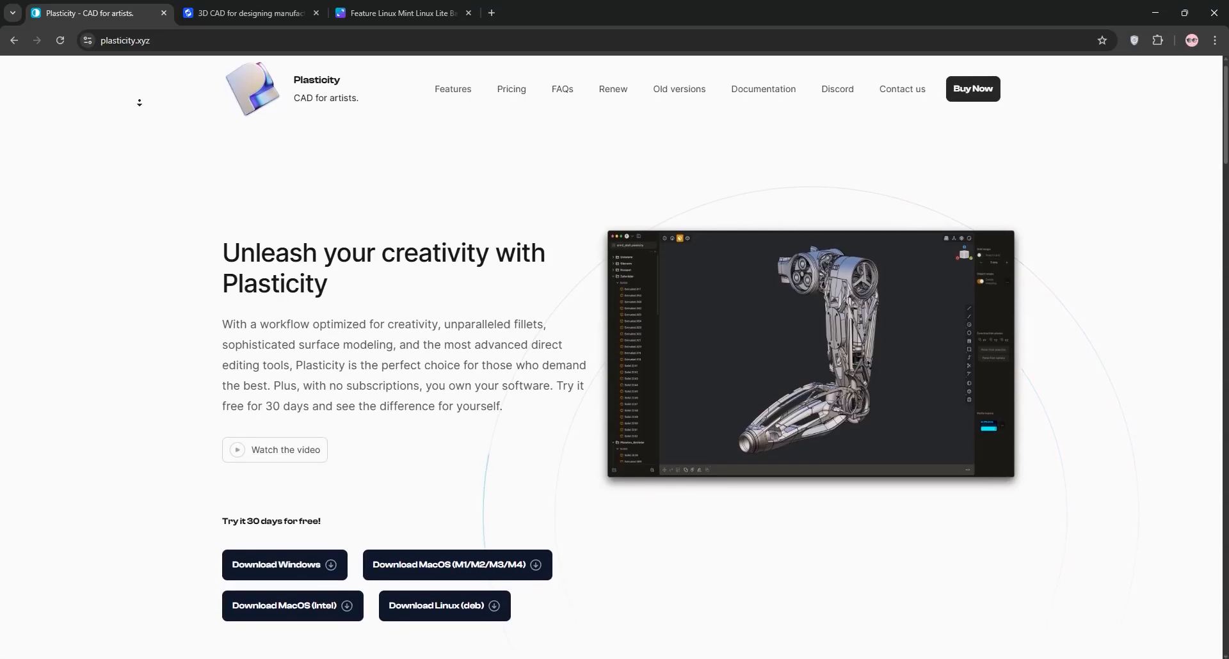
# - Scroll the plasticity.xyz homepage past its features to the Trial, Indie and Studio pricing cards
pyautogui.scroll(-3)
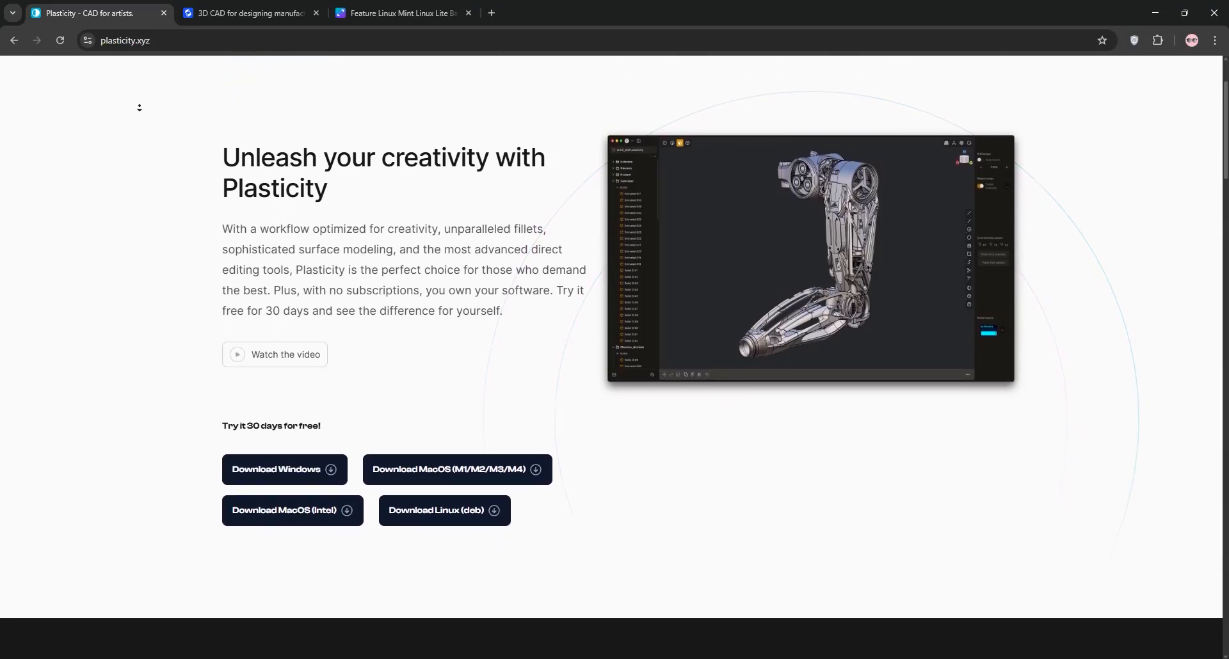
pyautogui.scroll(-3)
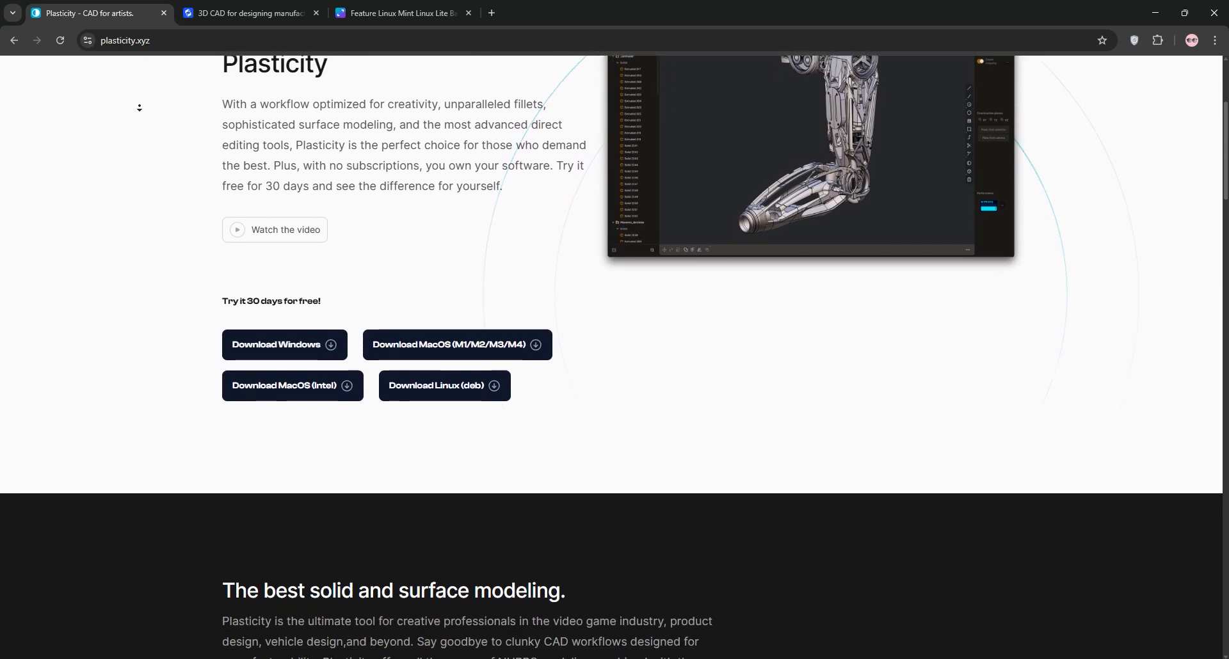
pyautogui.scroll(-3)
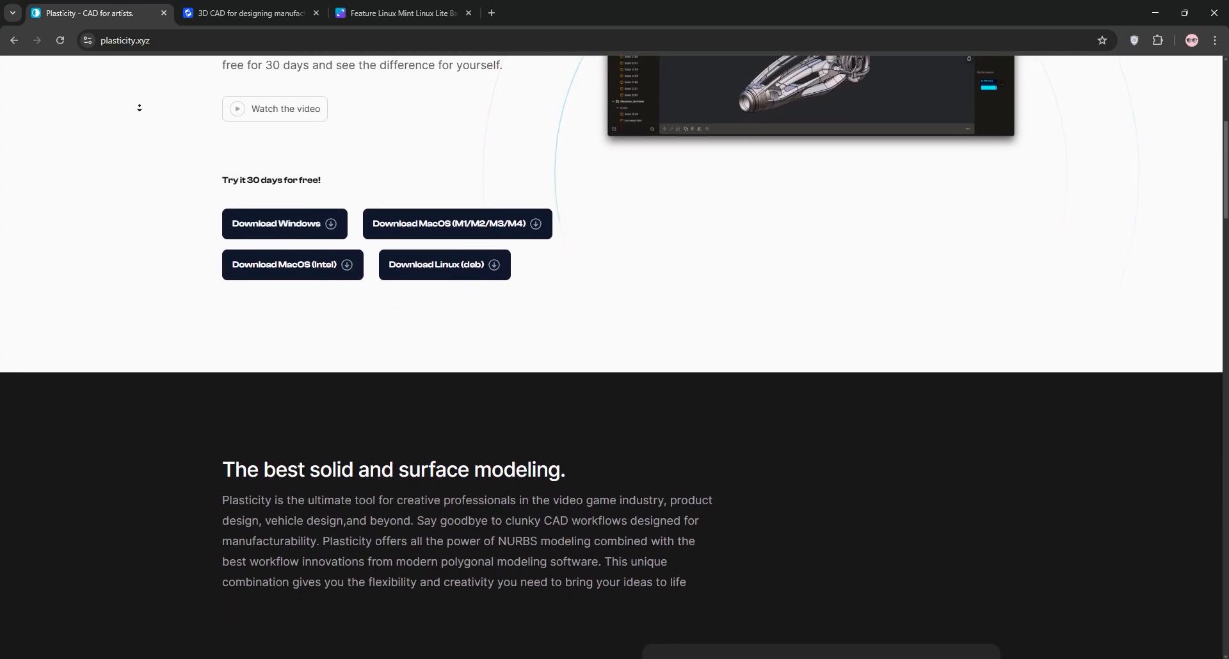
pyautogui.scroll(-3)
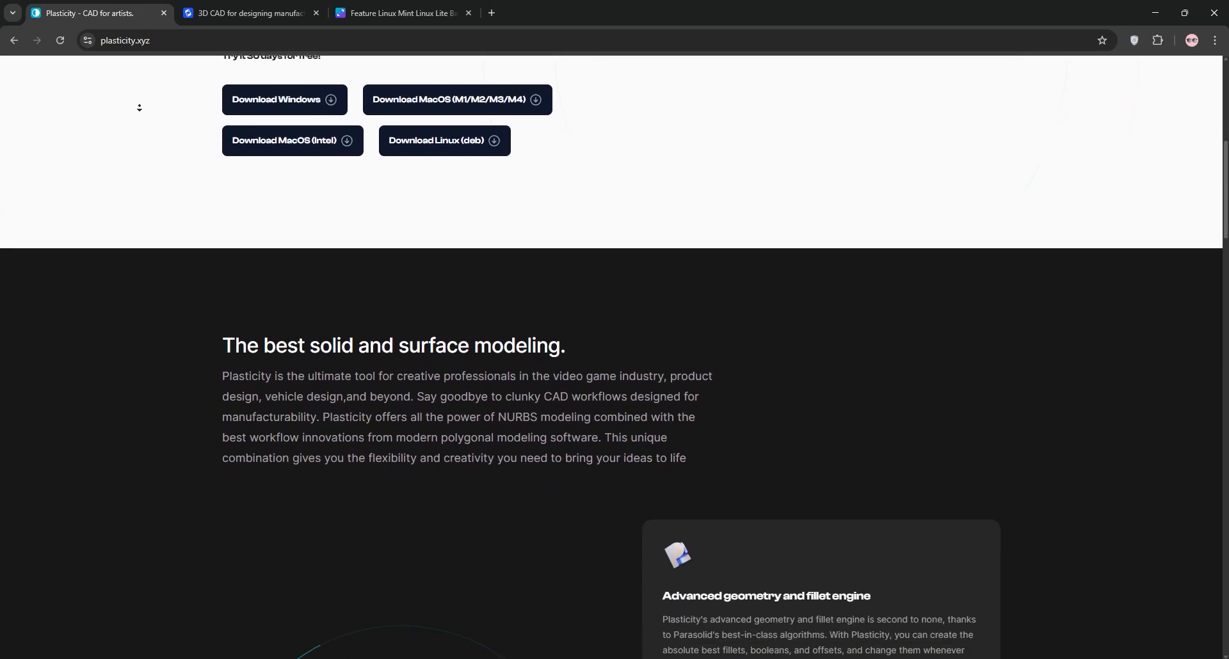
pyautogui.scroll(-3)
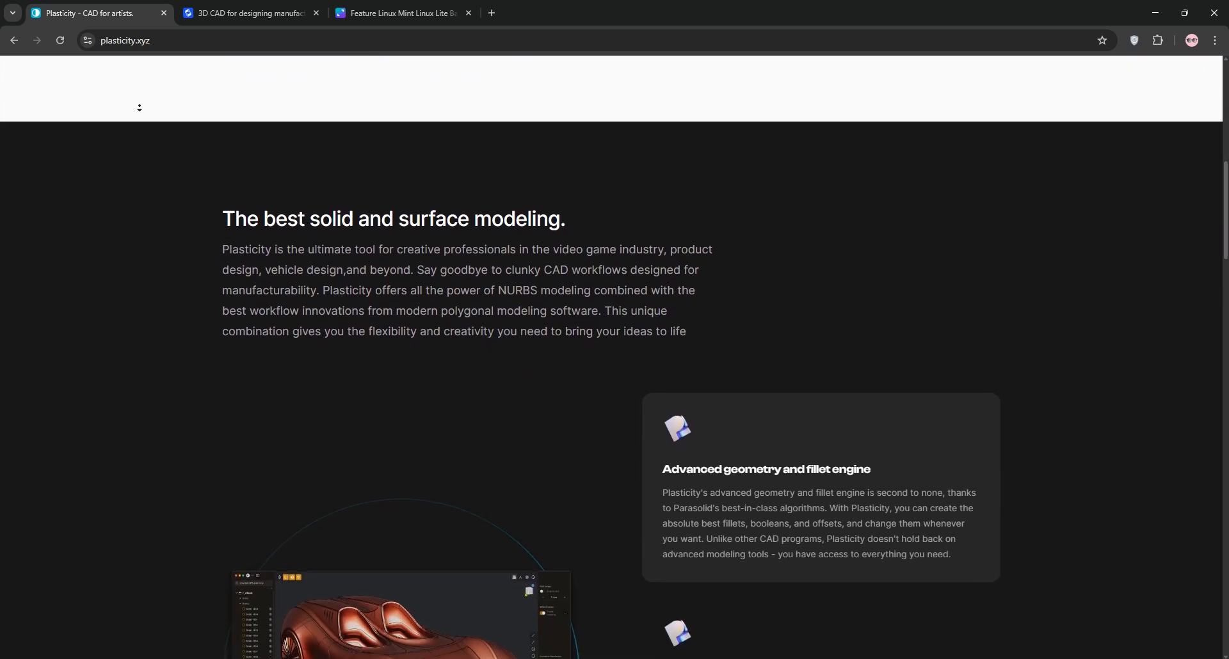
pyautogui.scroll(-3)
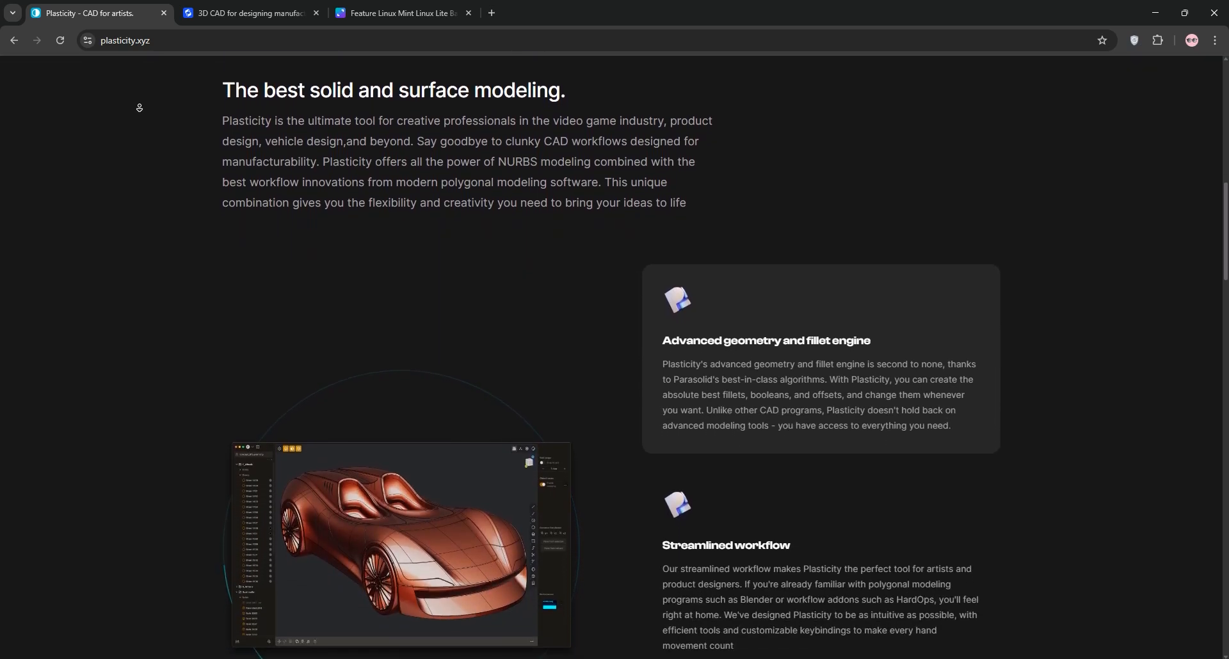
pyautogui.scroll(-3)
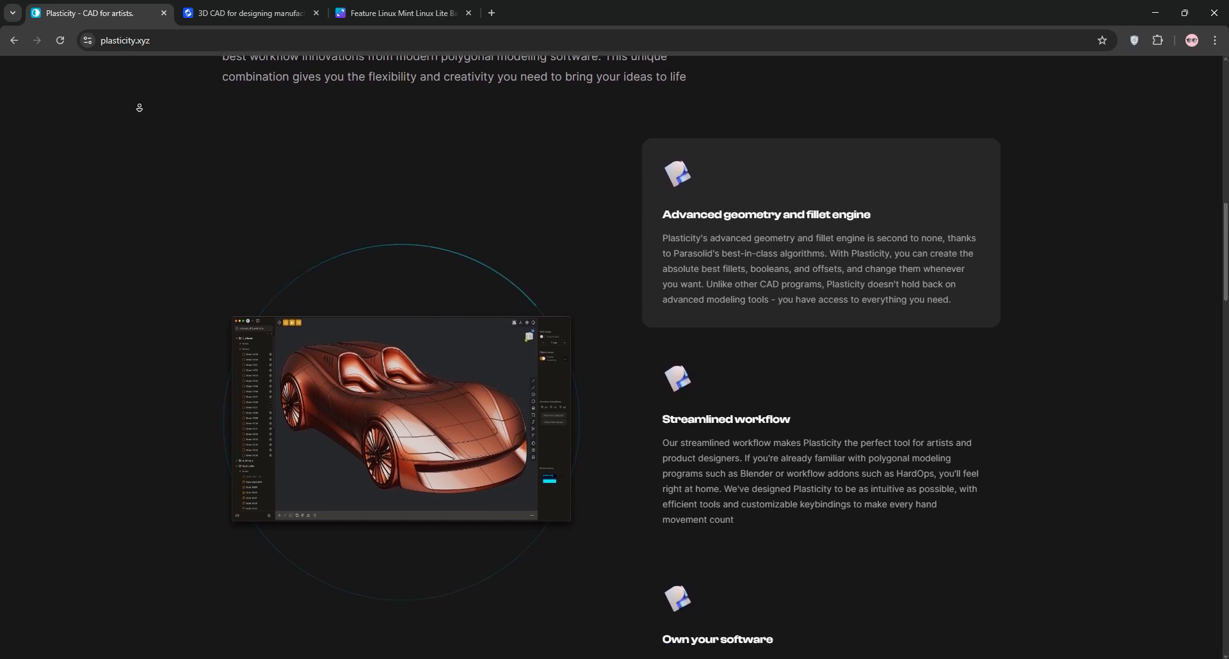
pyautogui.scroll(-3)
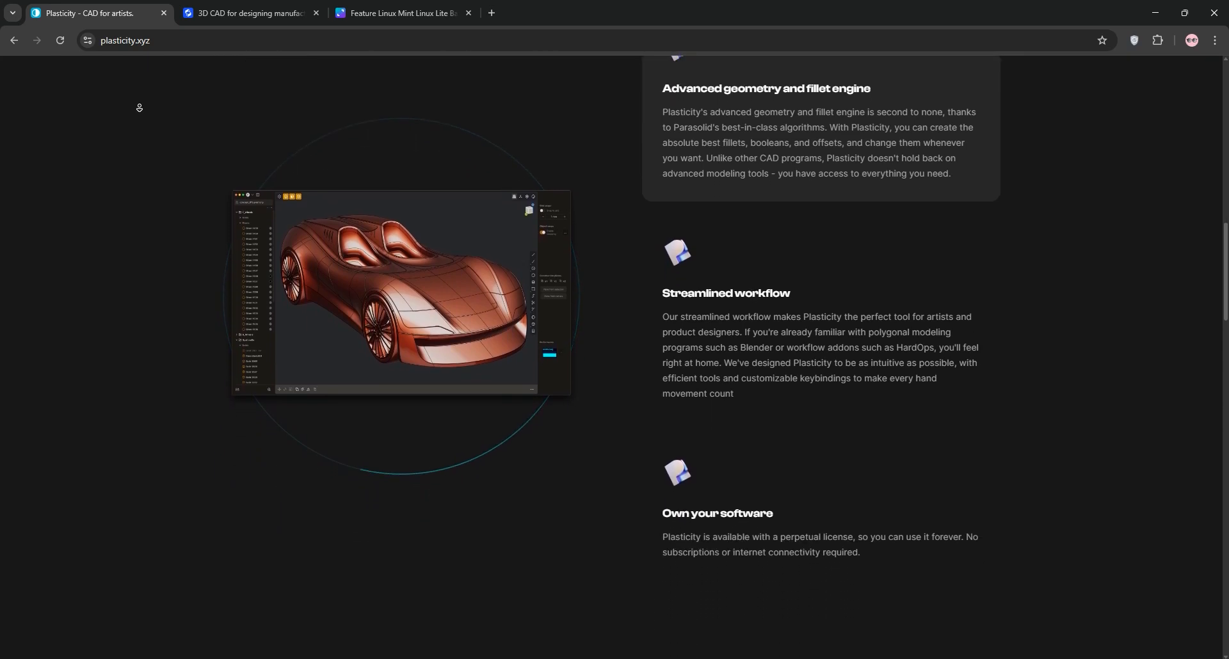
pyautogui.scroll(-3)
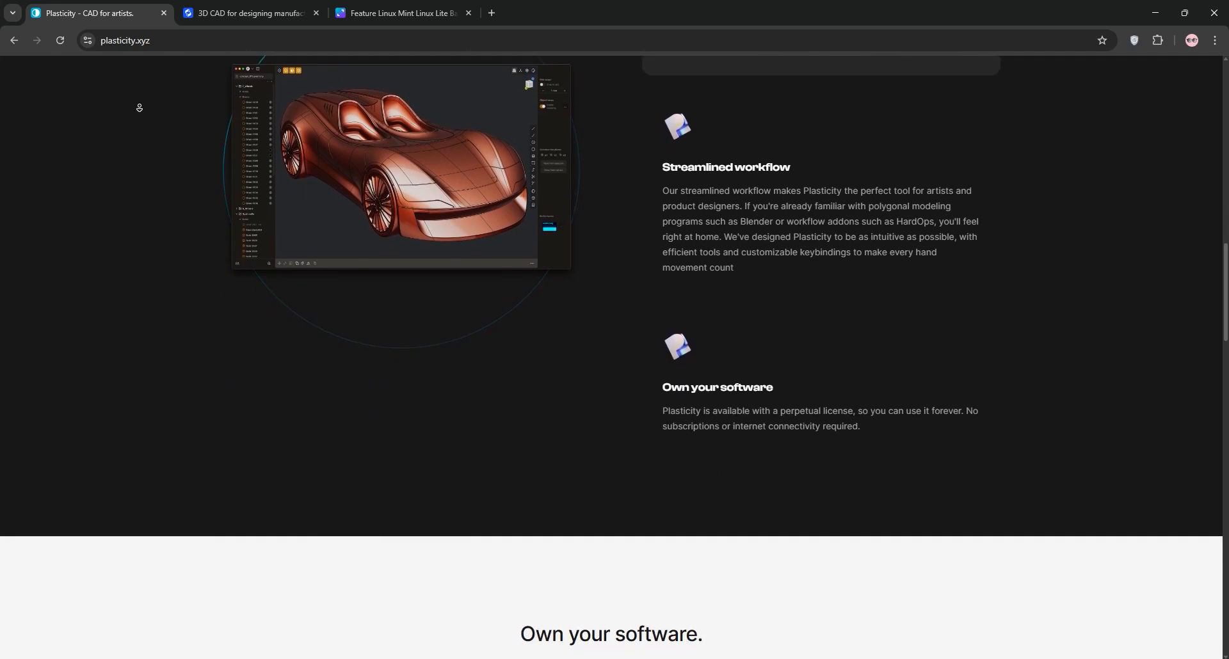
pyautogui.scroll(-3)
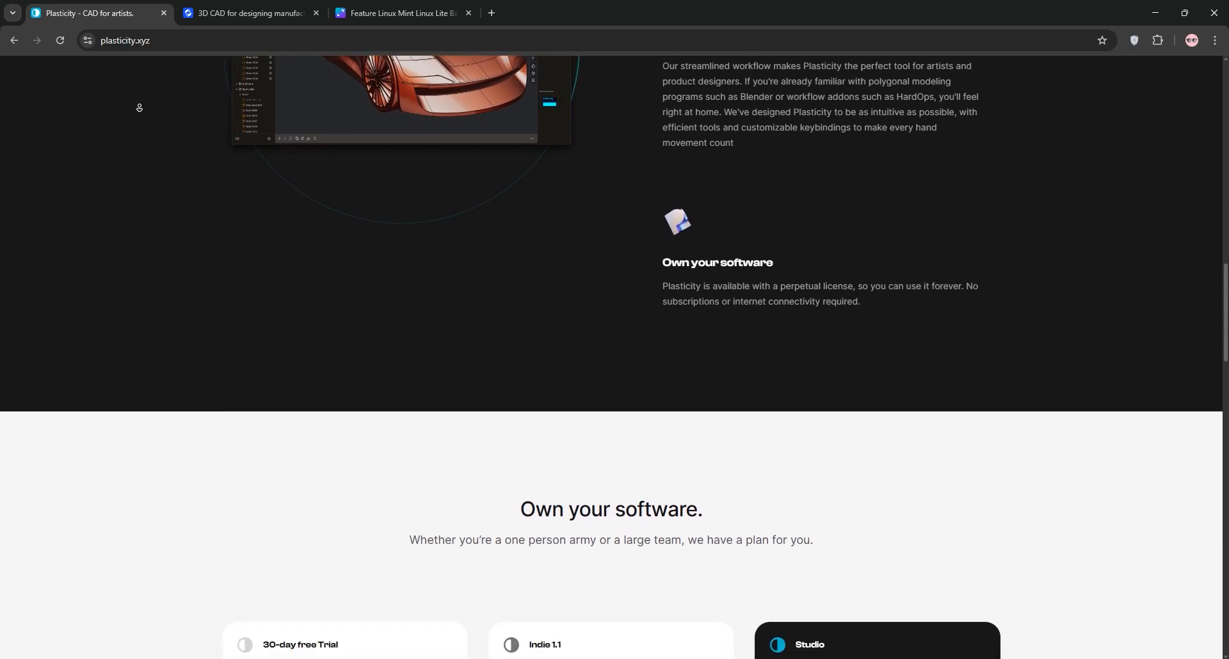
pyautogui.scroll(-3)
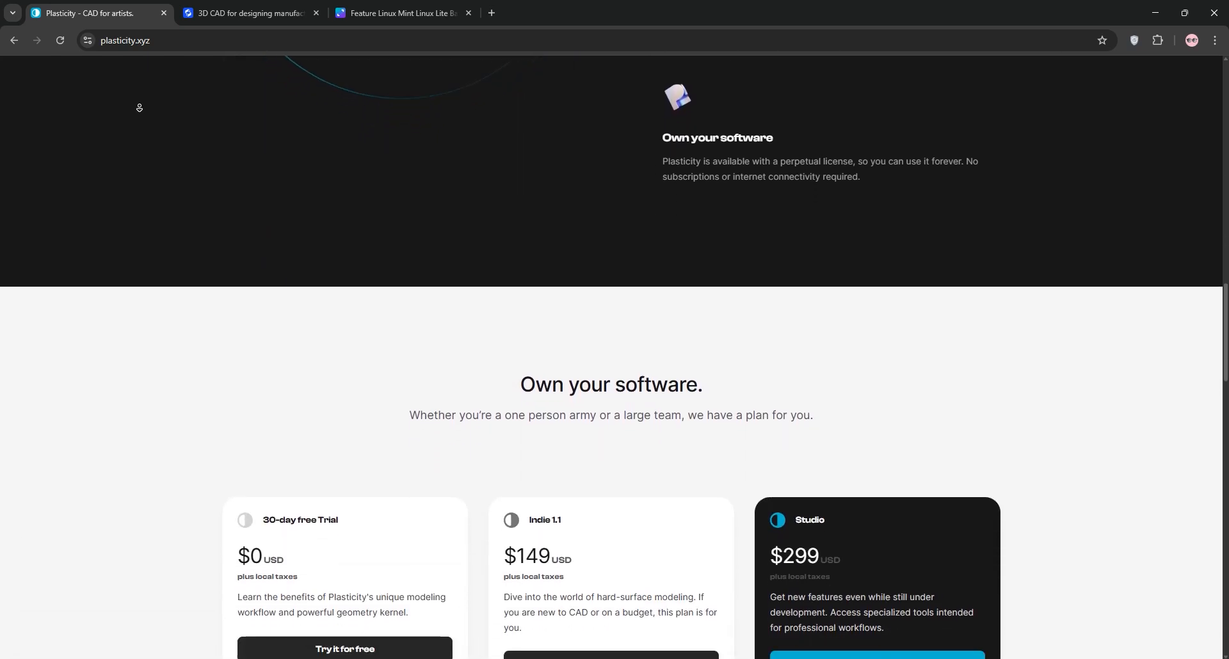
# - Scroll through the plan feature lists and licensing FAQ to the copyright footer
pyautogui.scroll(-3)
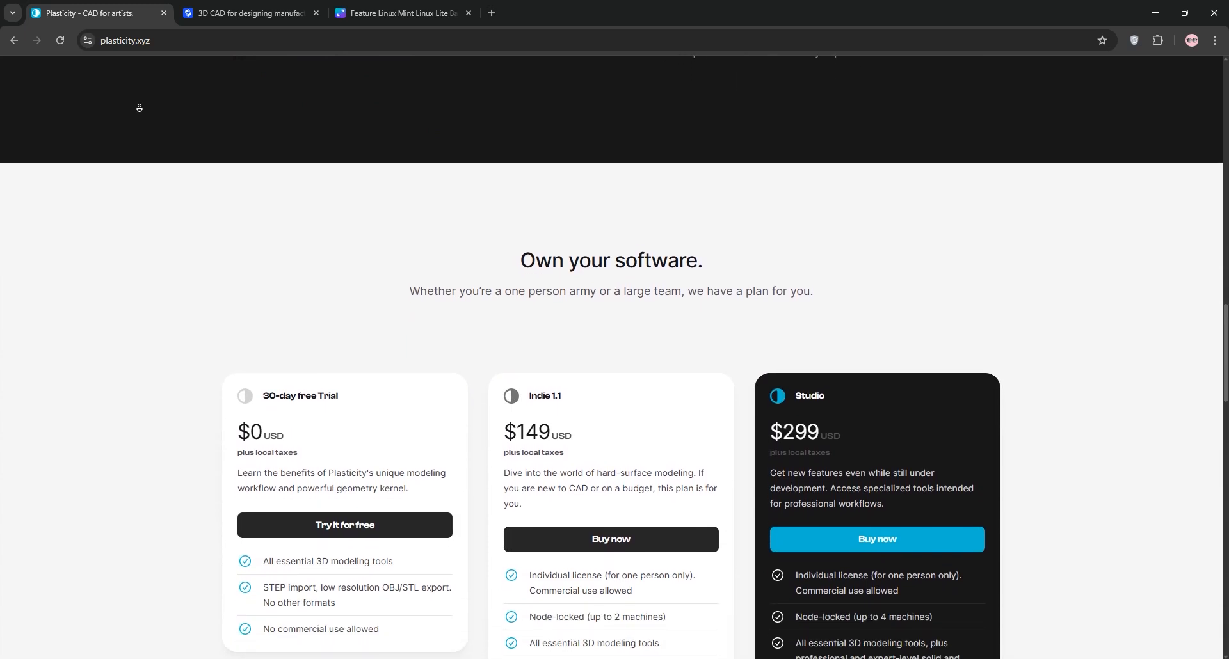
pyautogui.scroll(-3)
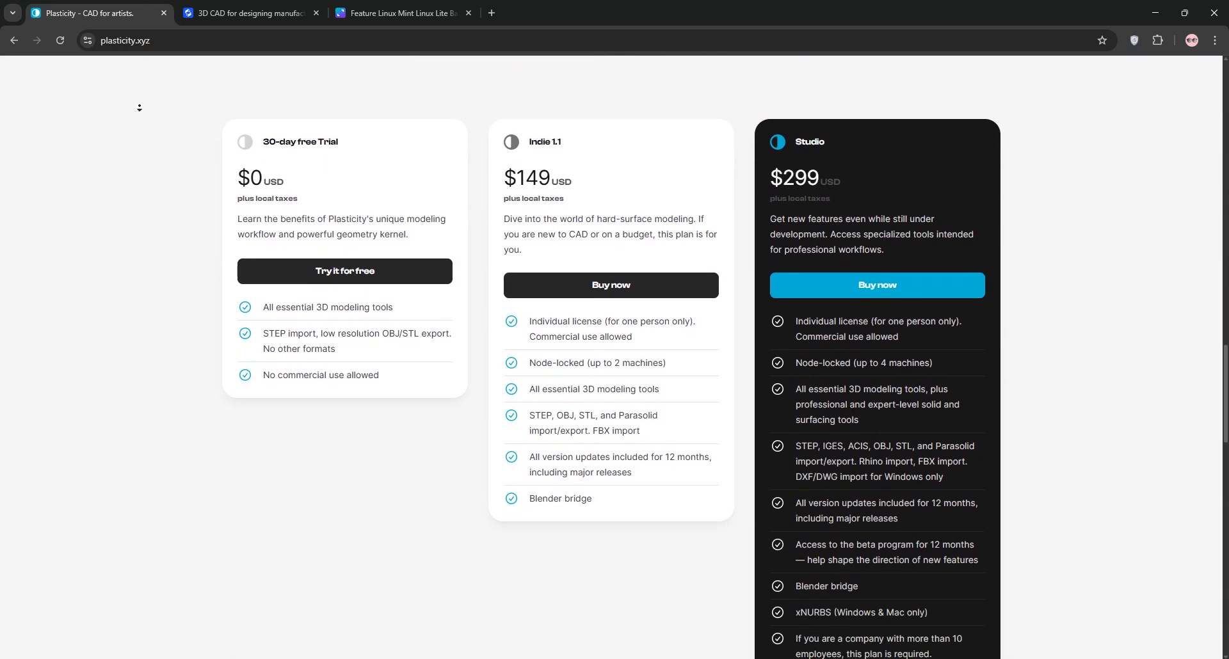
pyautogui.scroll(-3)
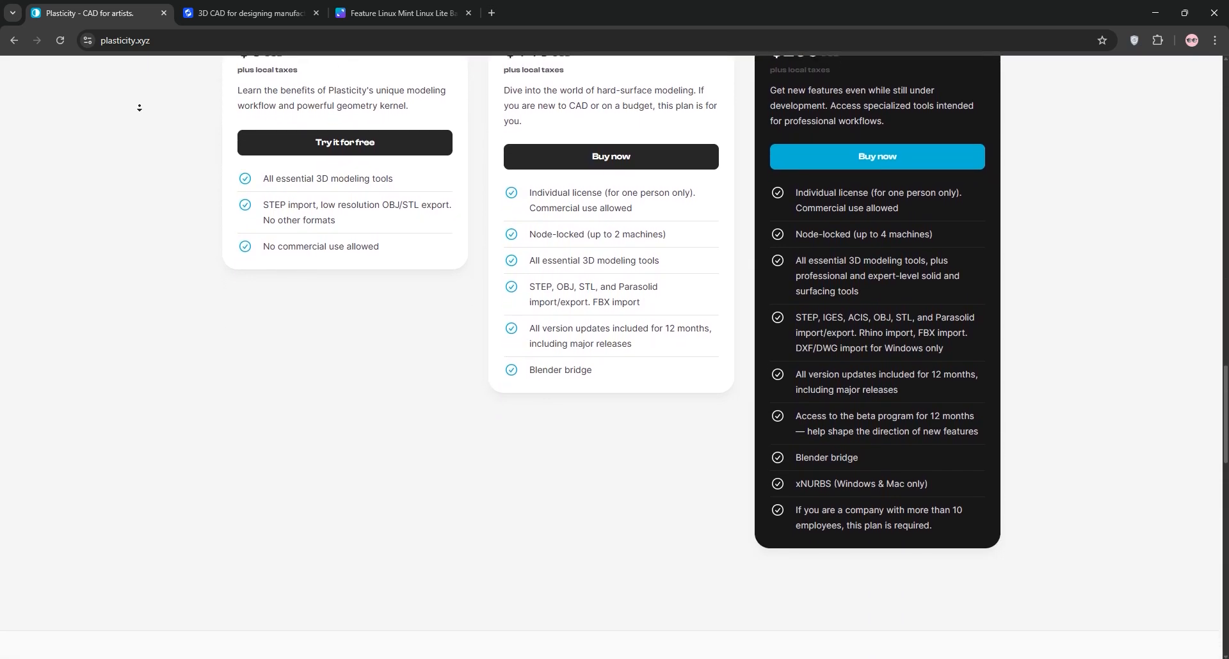
pyautogui.scroll(-3)
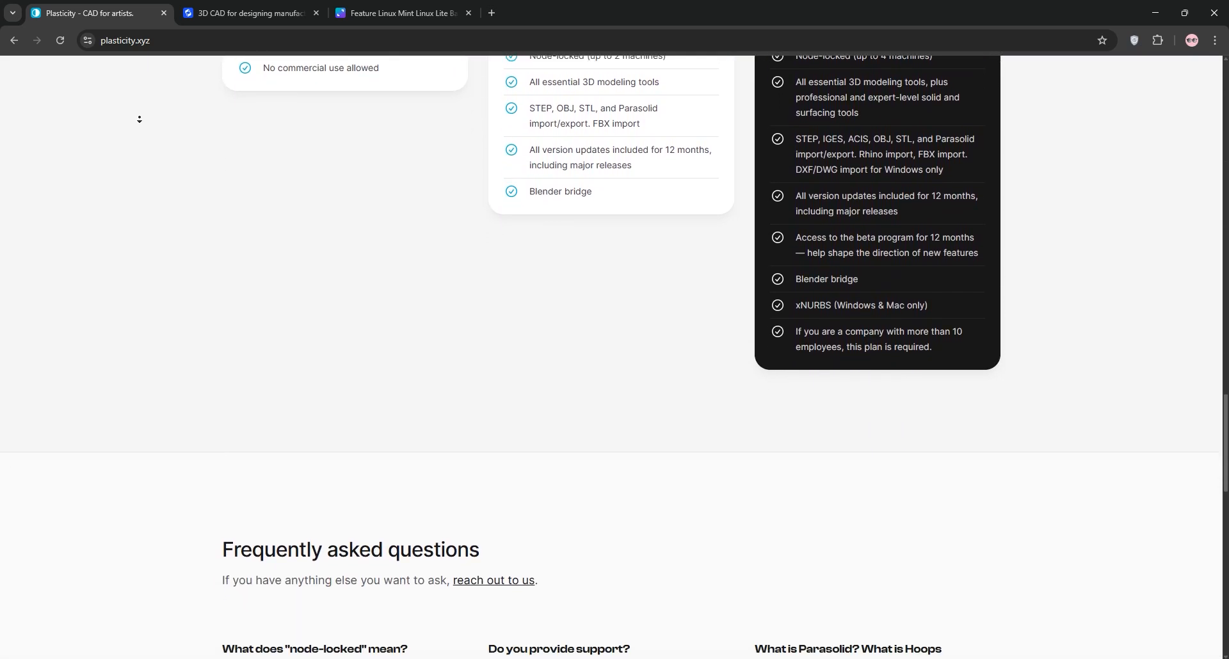
pyautogui.scroll(-3)
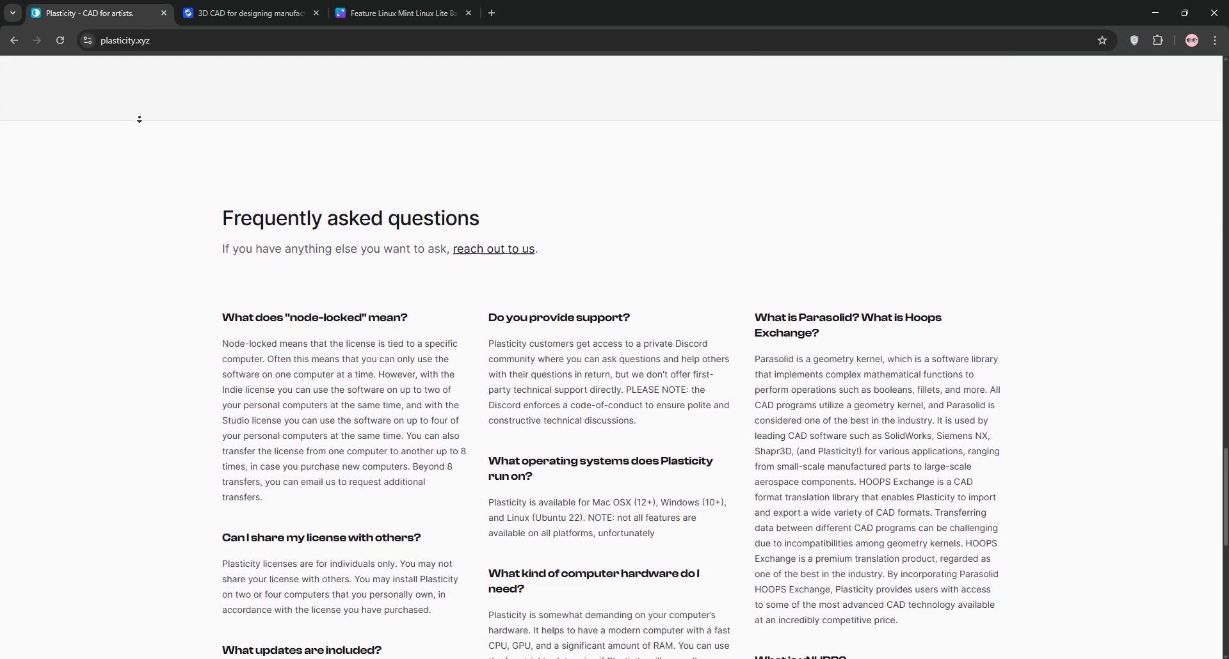
pyautogui.scroll(-3)
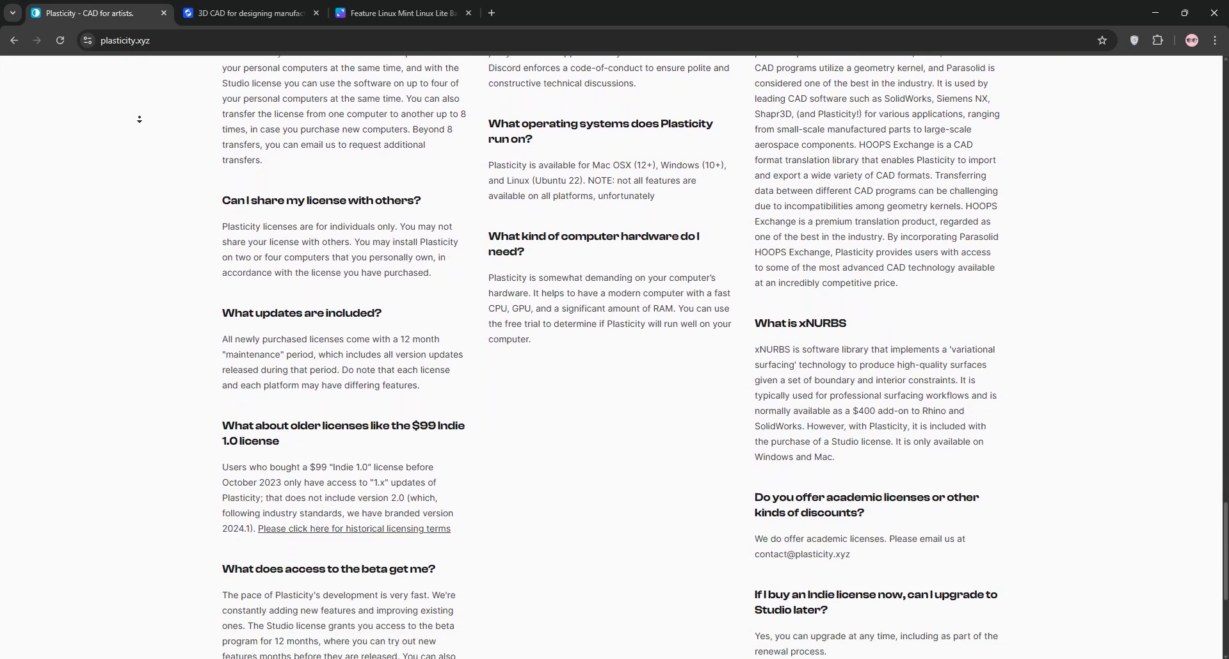
pyautogui.scroll(-3)
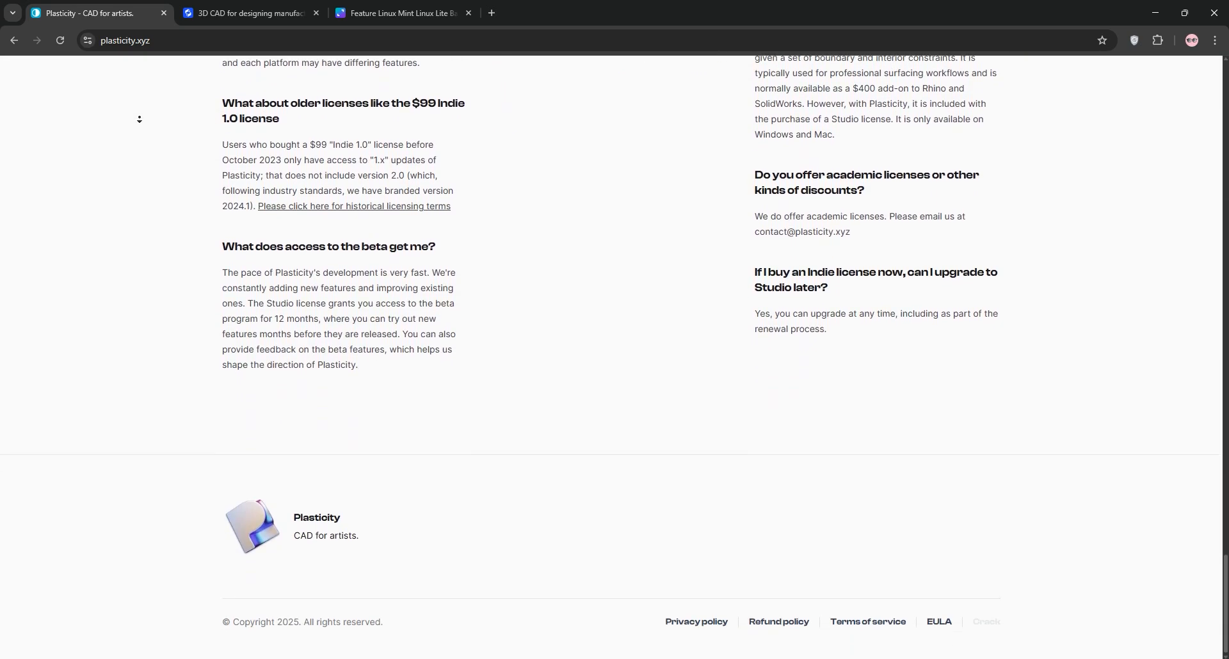
# - Switch to the Shapr3D tab and scroll past Fast Concepts and Collaborative Design to Integrated XR
pyautogui.click(249, 12)
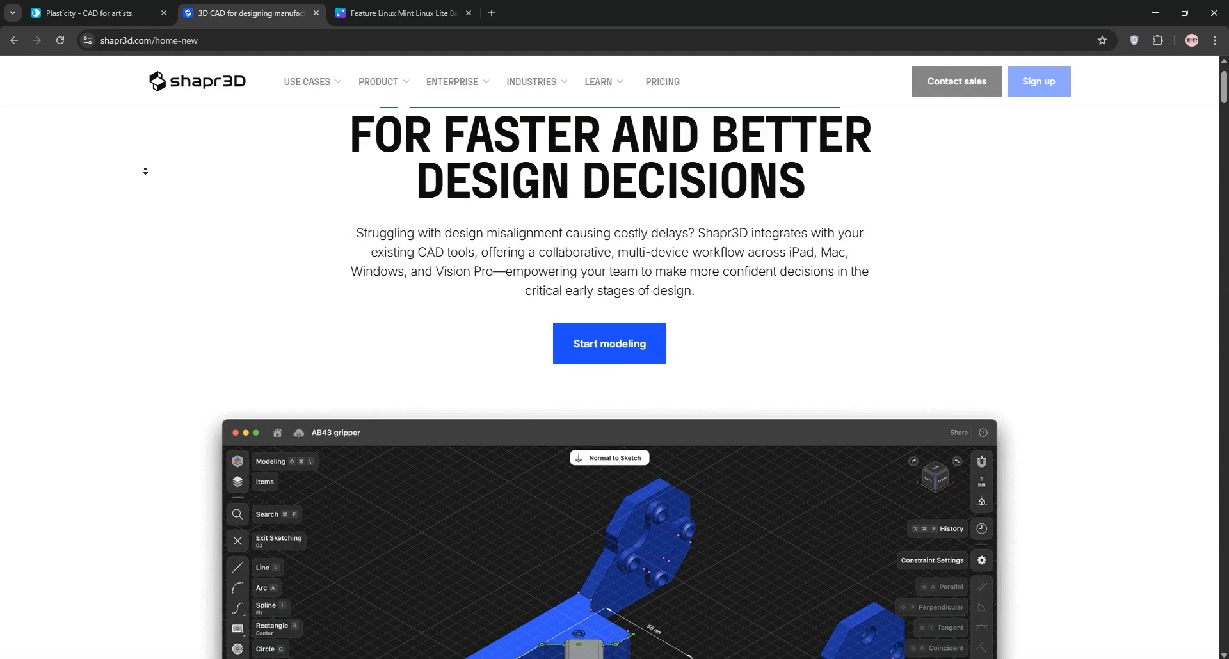
pyautogui.scroll(-3)
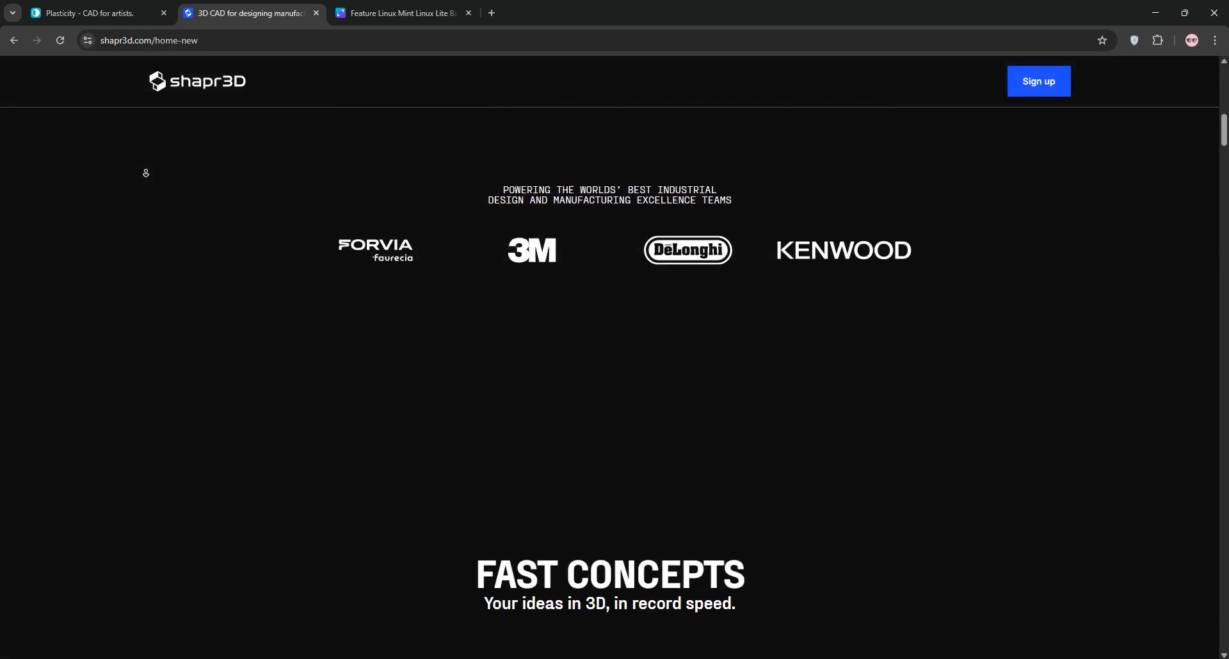
pyautogui.scroll(-3)
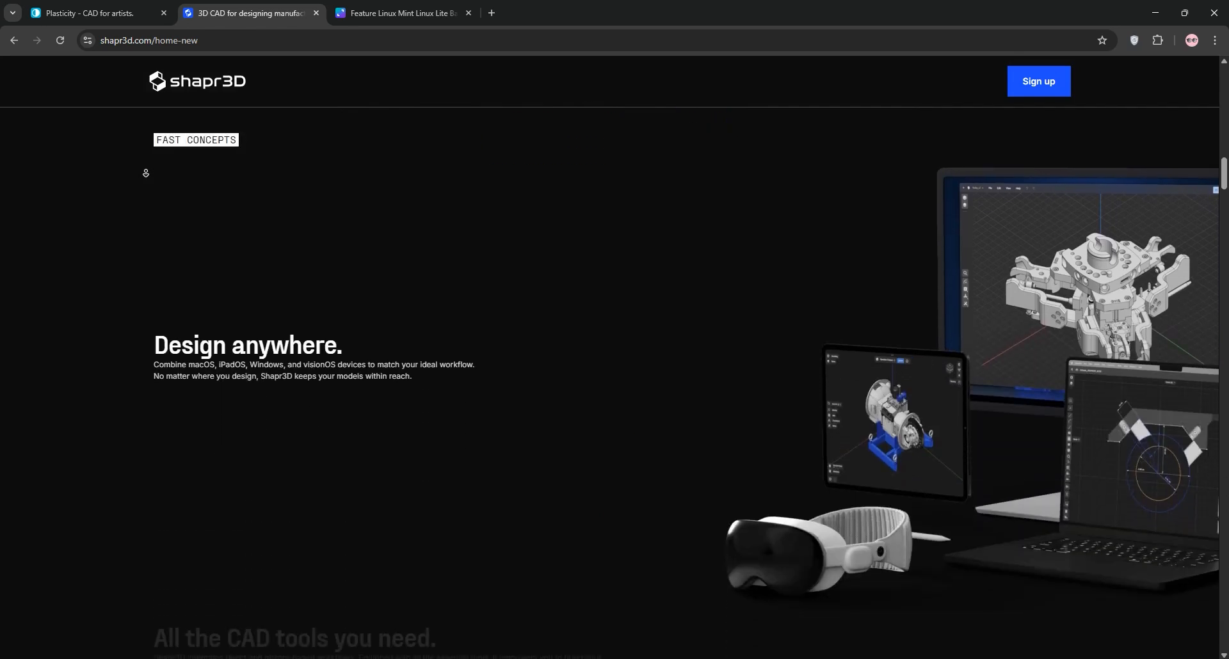
pyautogui.scroll(-3)
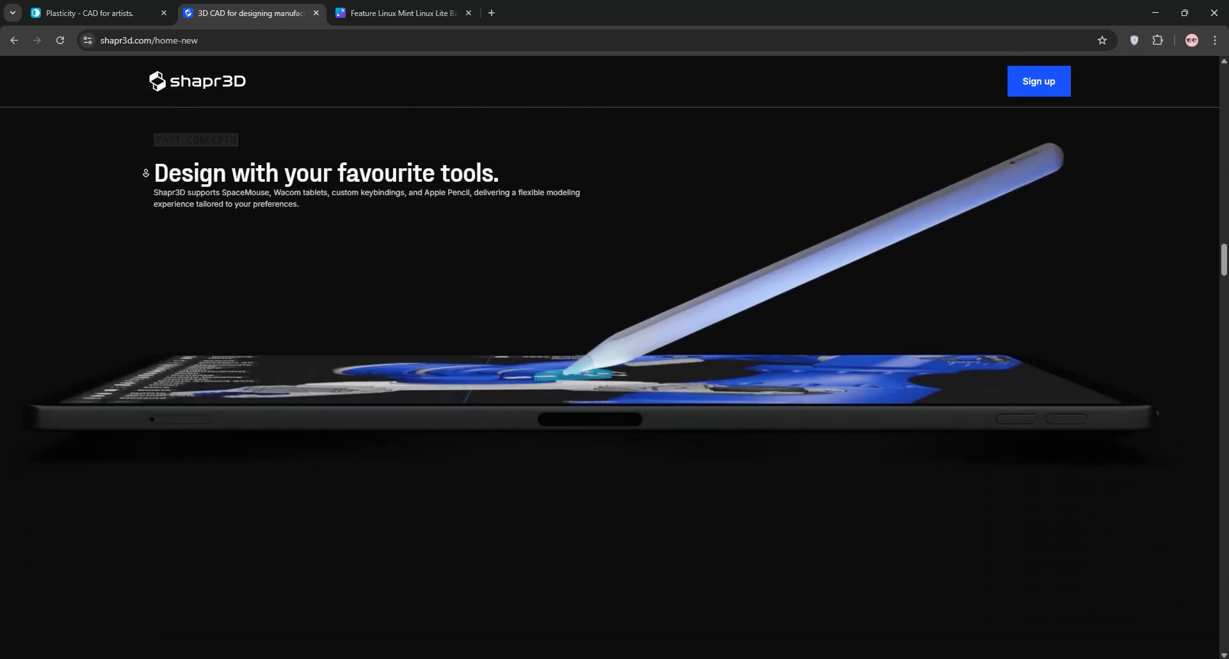
pyautogui.scroll(-3)
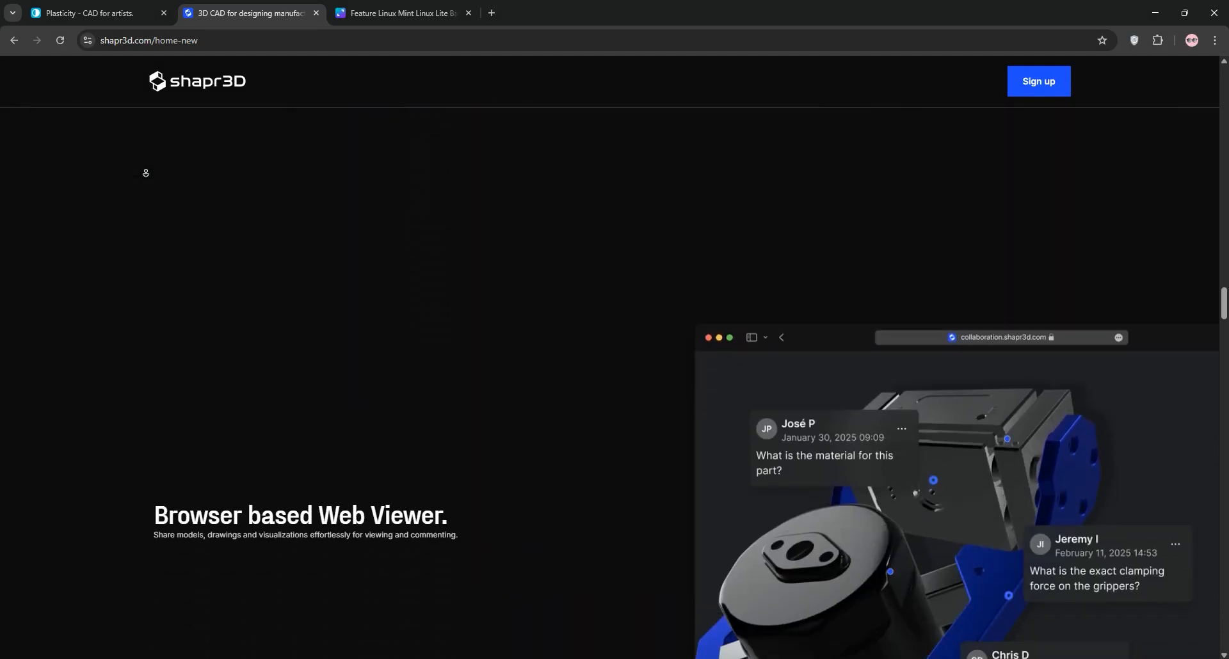
pyautogui.scroll(-3)
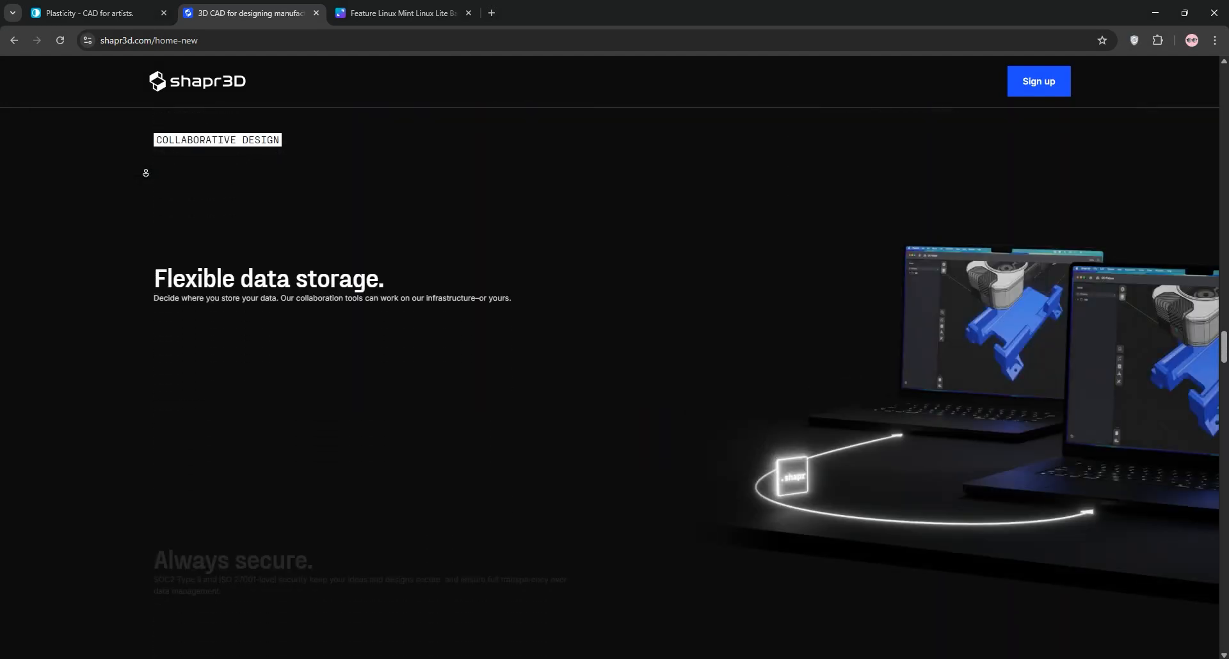
pyautogui.scroll(-3)
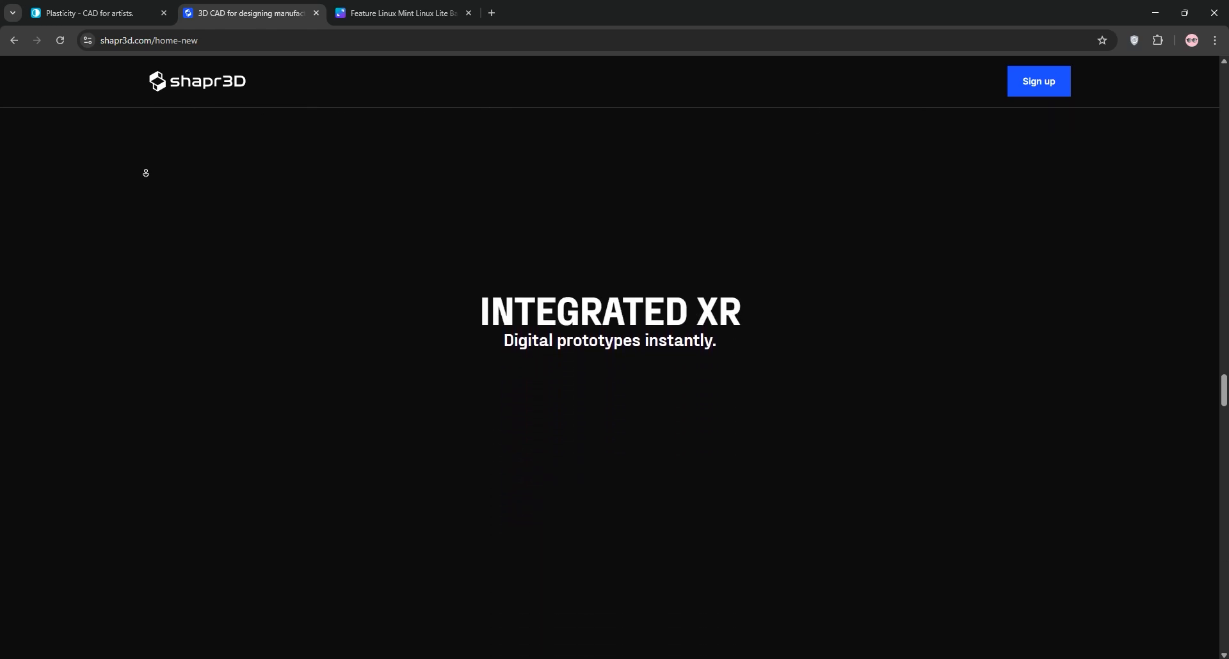
pyautogui.scroll(-3)
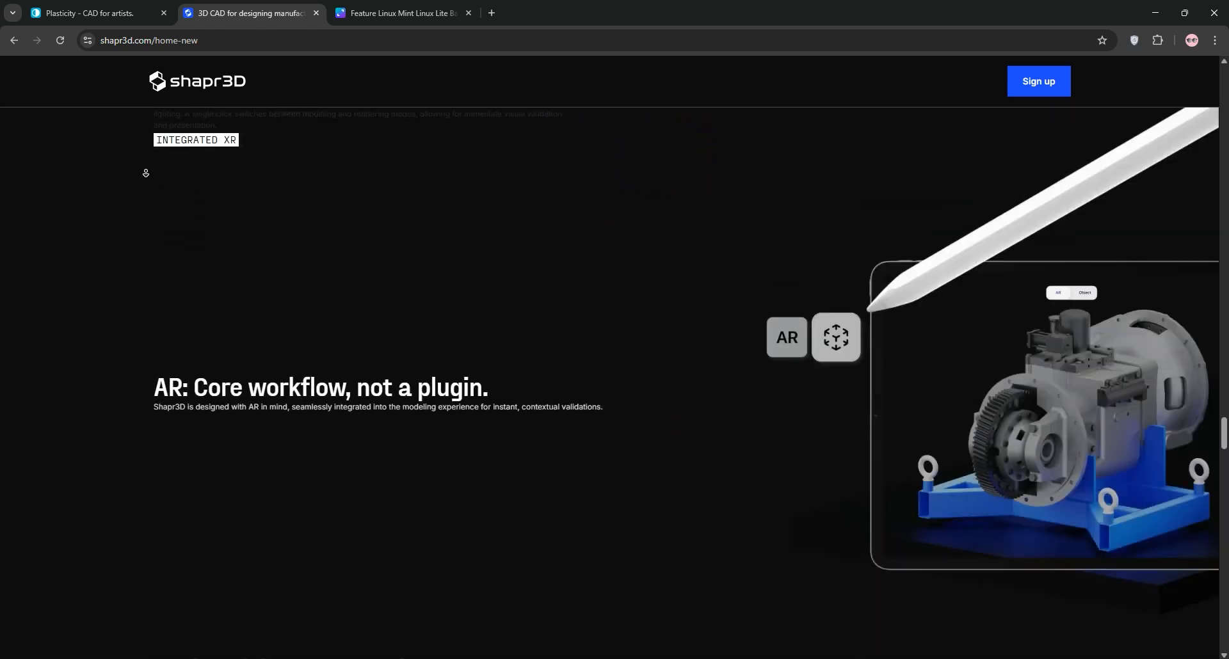
# - Scroll the Shapr3D page to its footer, then switch to the Canva comparison table tab
pyautogui.scroll(-3)
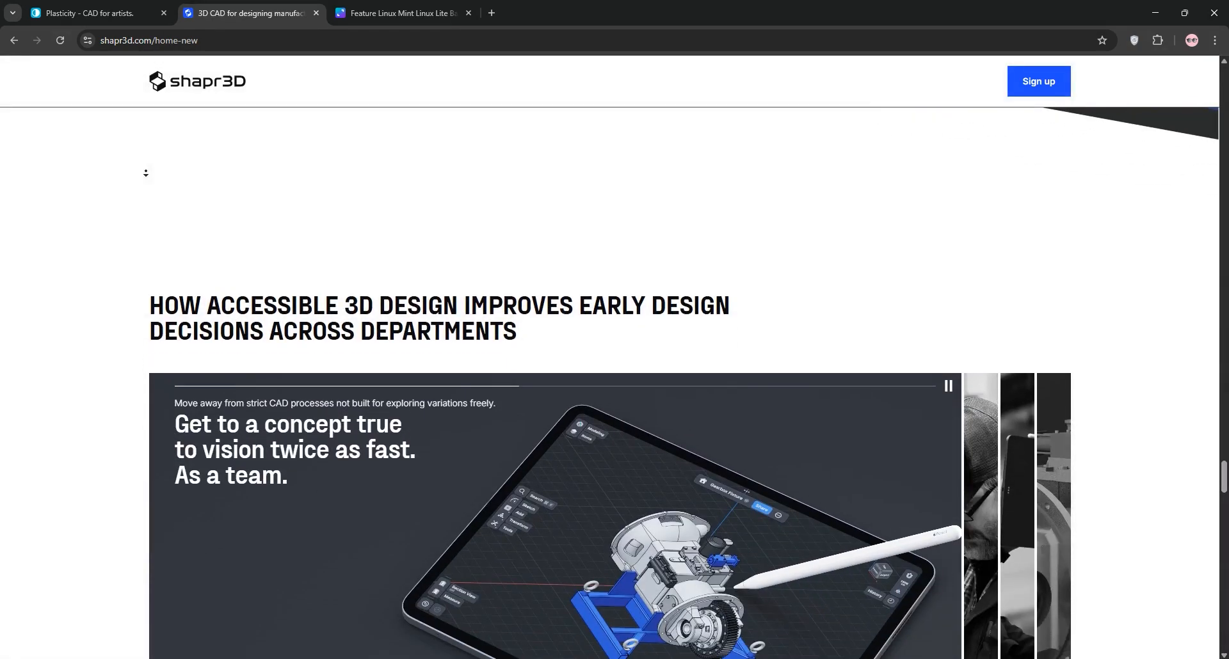
pyautogui.scroll(-3)
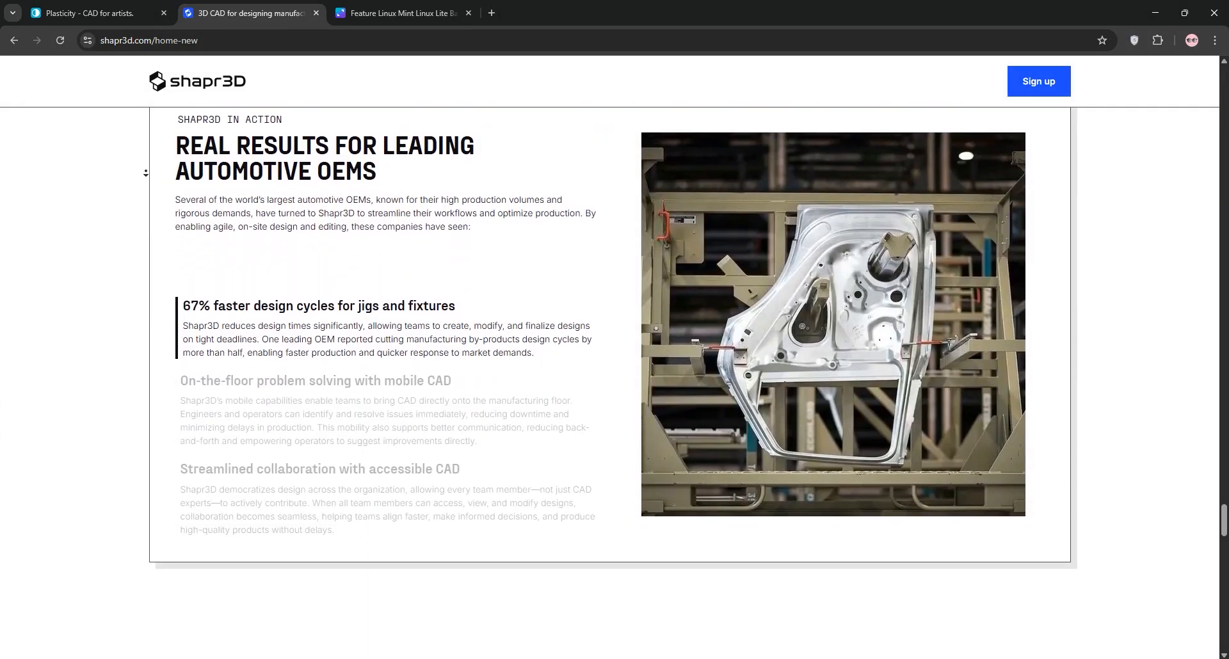
pyautogui.scroll(-3)
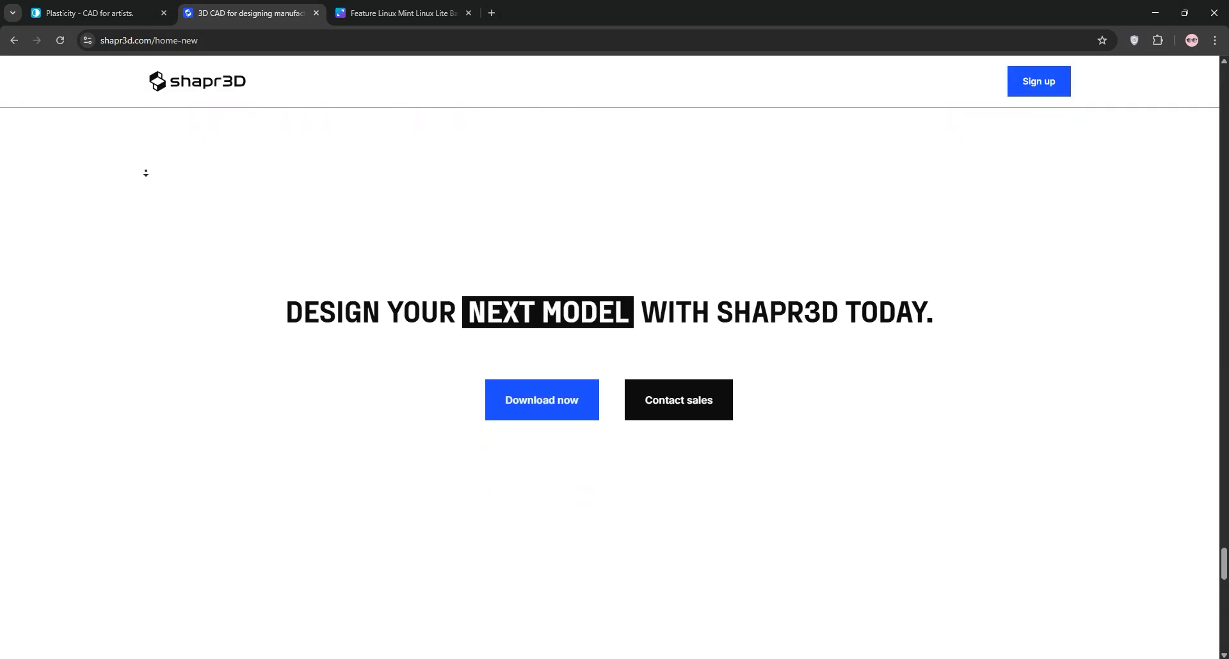
pyautogui.scroll(-3)
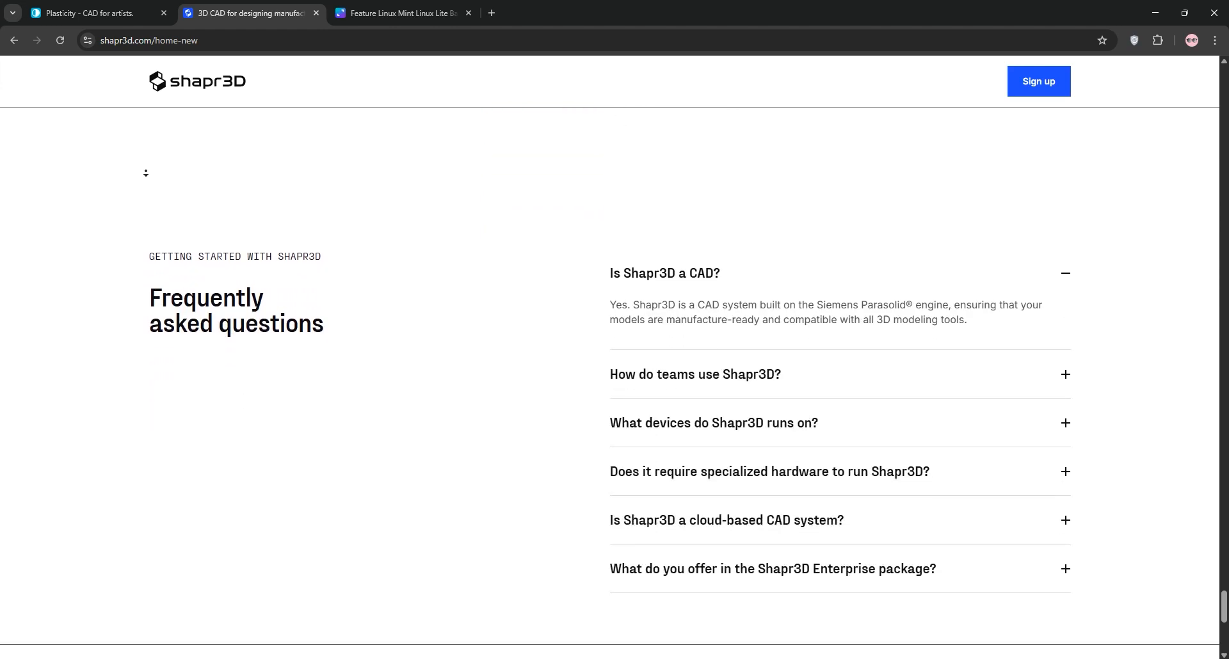
pyautogui.scroll(-3)
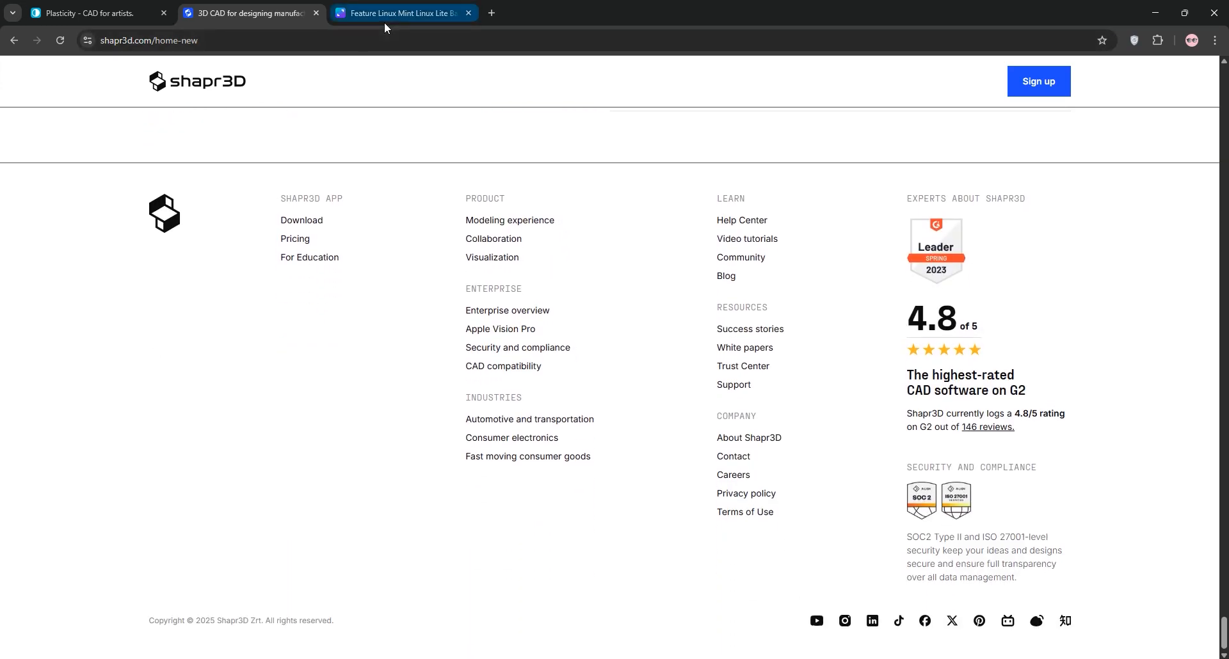
pyautogui.click(401, 13)
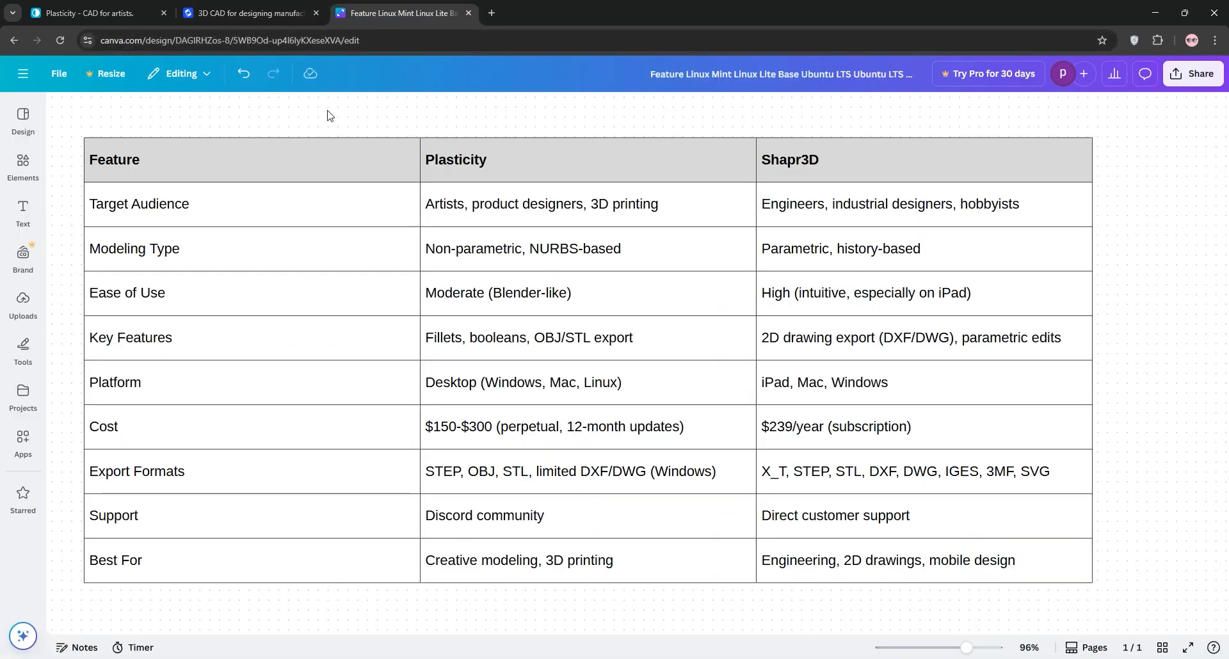